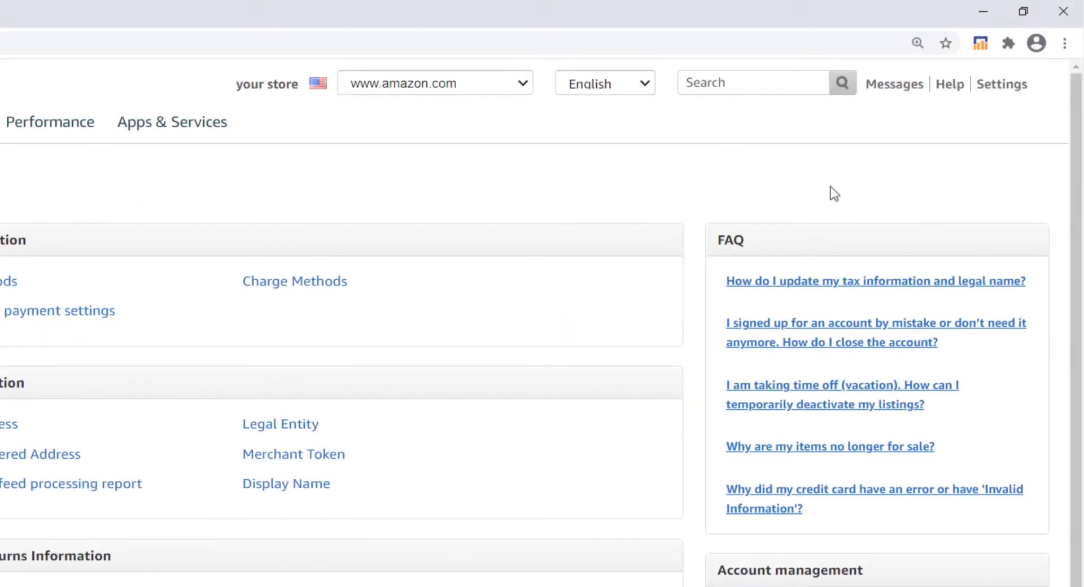
pyautogui.moveTo(823, 201)
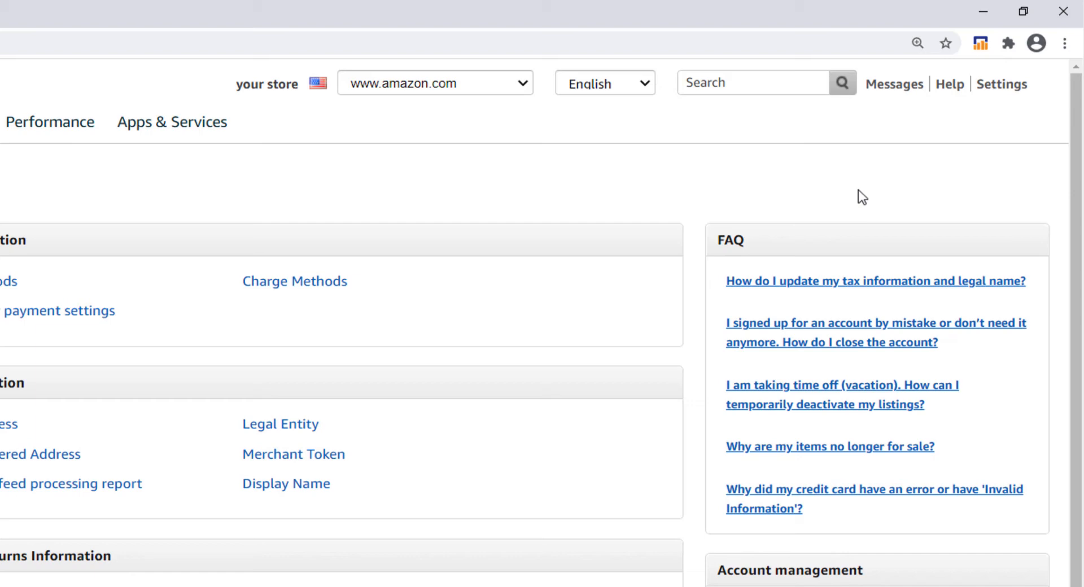
pyautogui.moveTo(1001, 129)
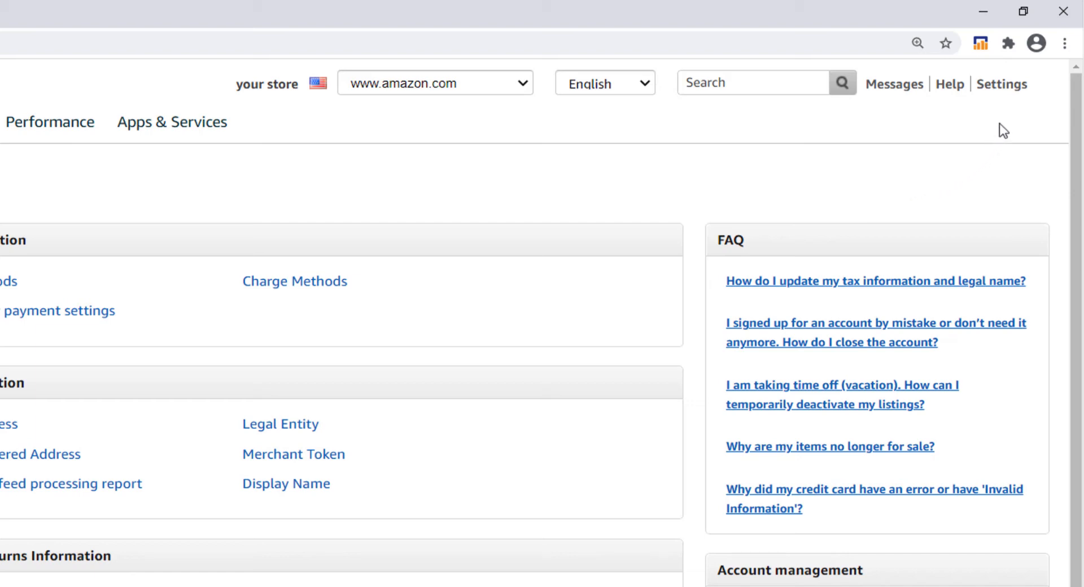
# Step: Go from the settings menu to Account Info and open the Merchant Token page
pyautogui.click(1002, 84)
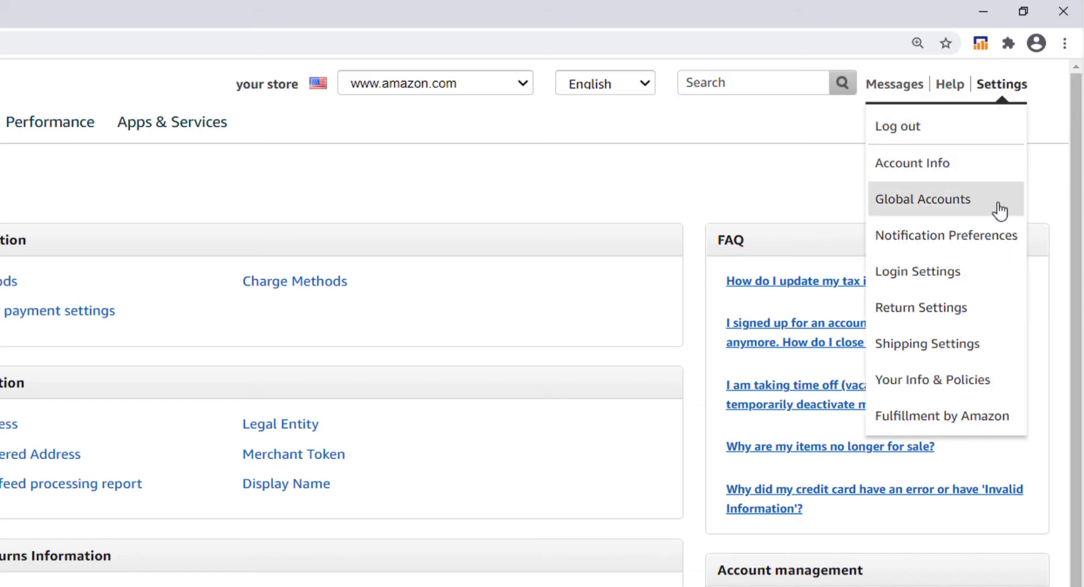
pyautogui.click(922, 199)
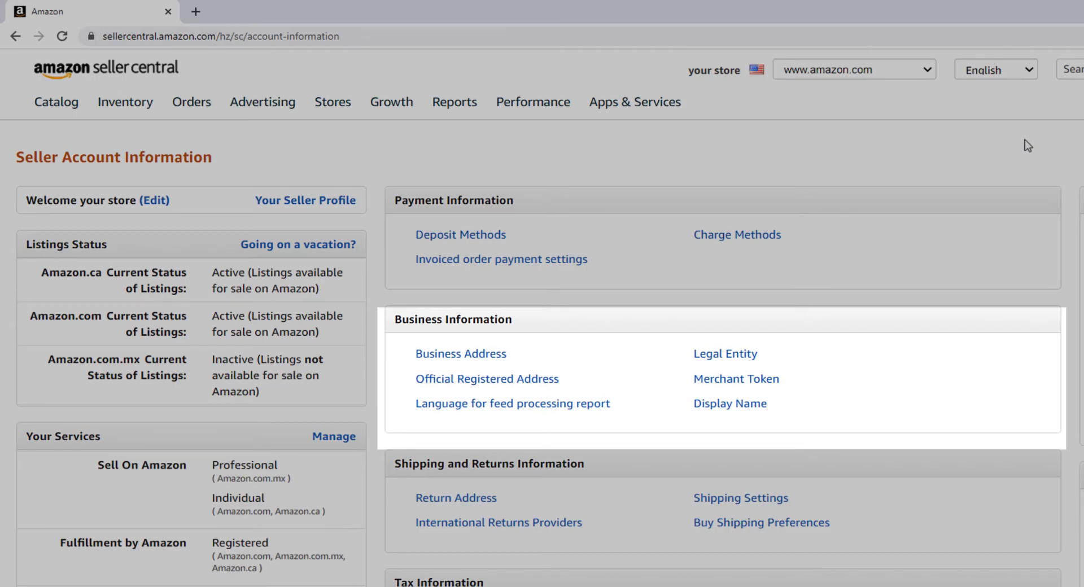
pyautogui.moveTo(800, 359)
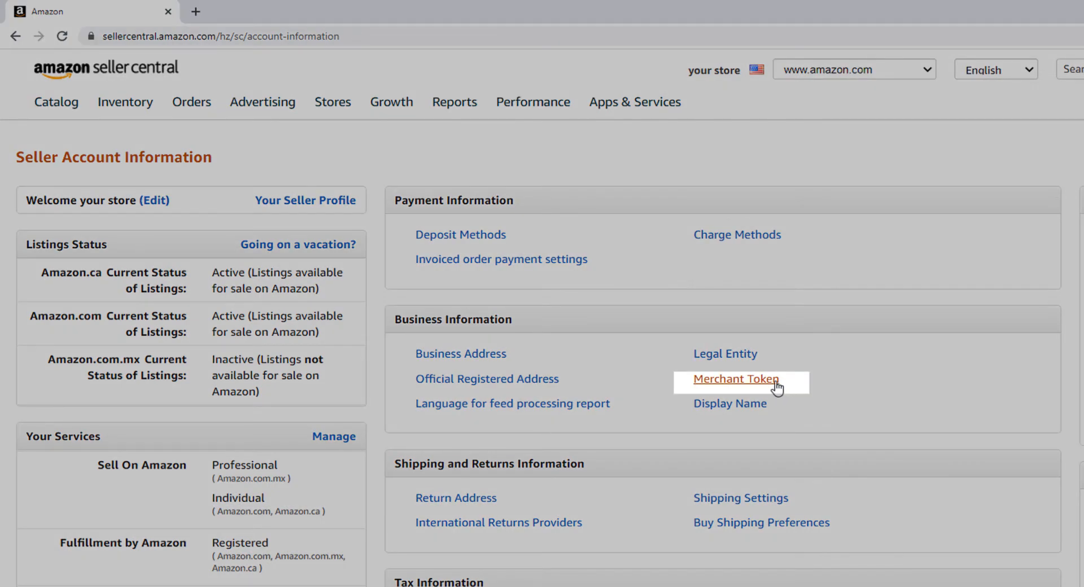
pyautogui.click(736, 378)
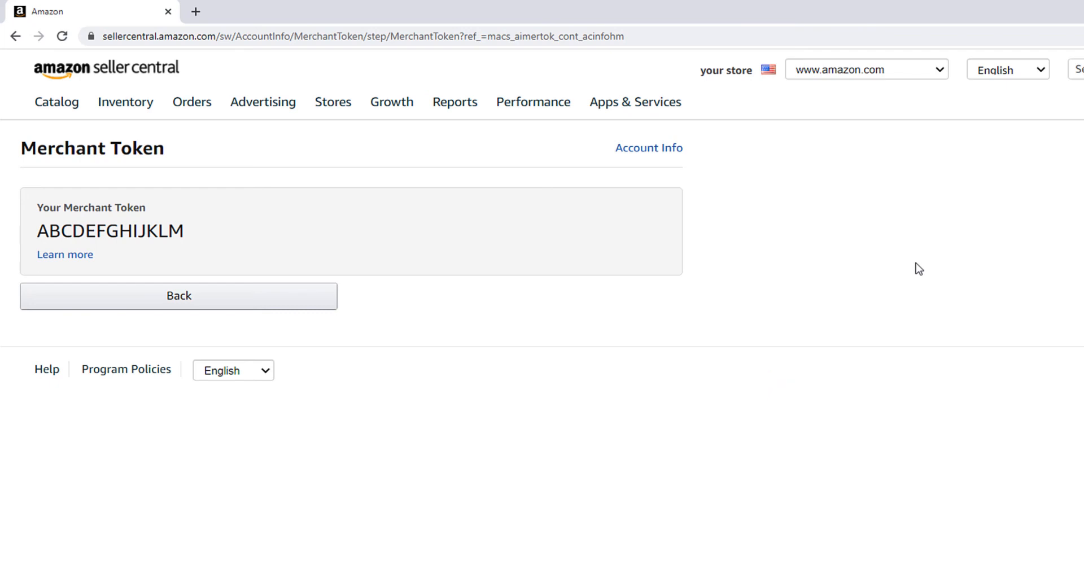
pyautogui.moveTo(204, 232)
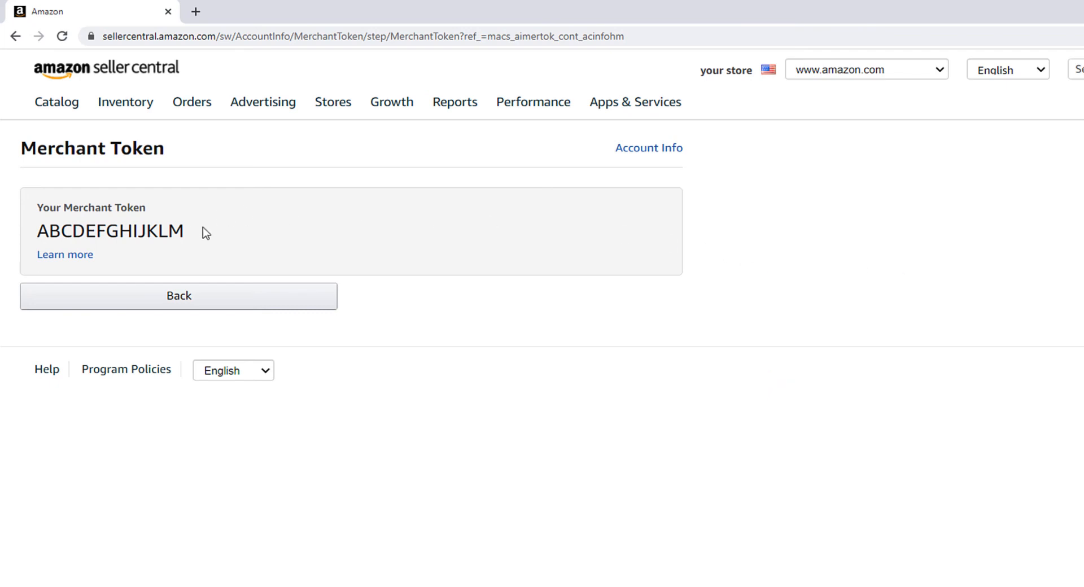